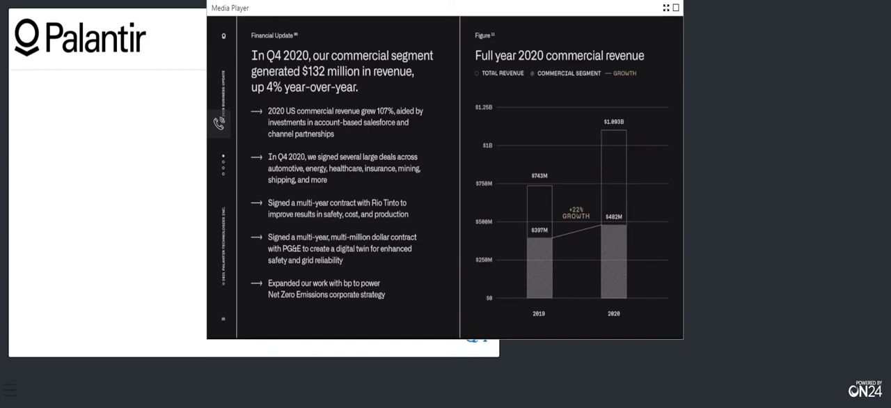
click(223, 167)
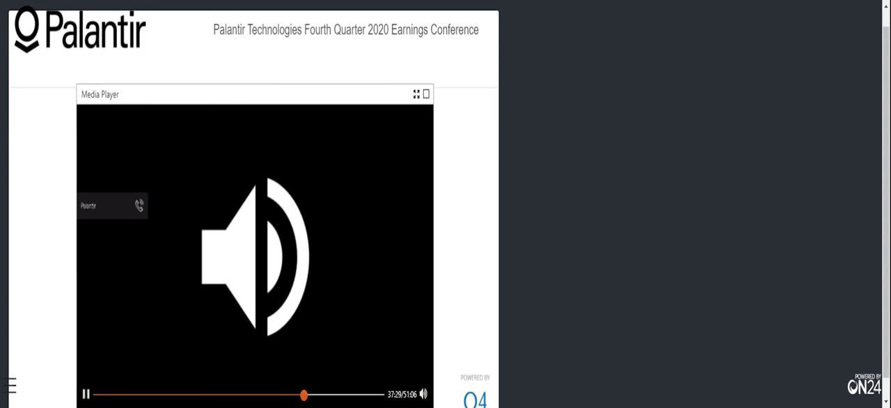
click(86, 395)
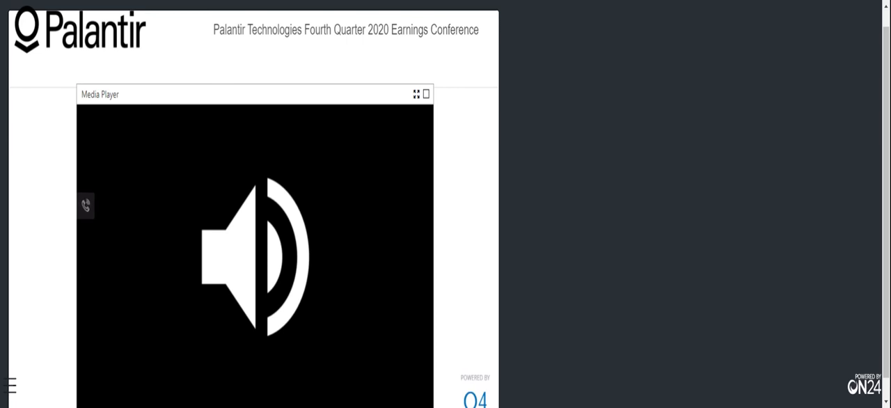
mouse_move(86, 206)
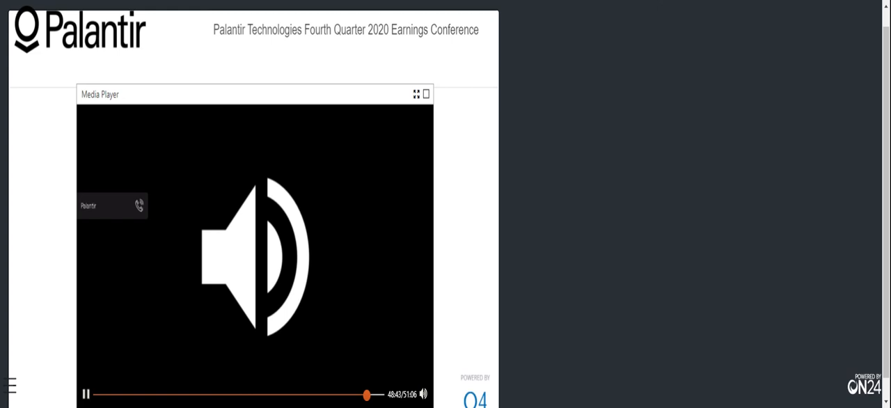
click(86, 394)
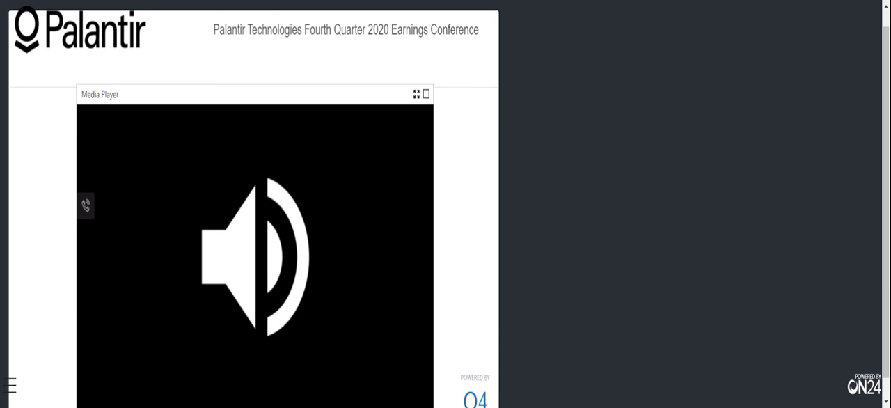
mouse_move(86, 206)
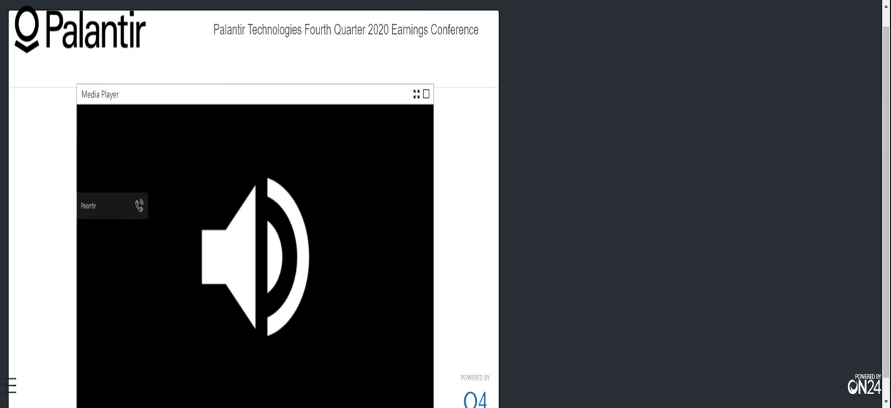